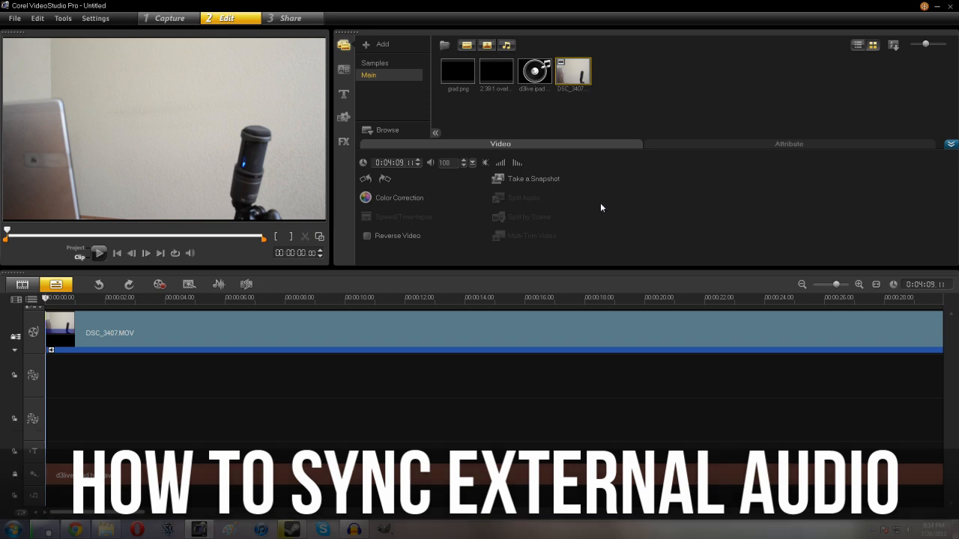
{"action": "mouse_move", "coordinate": [585, 233]}
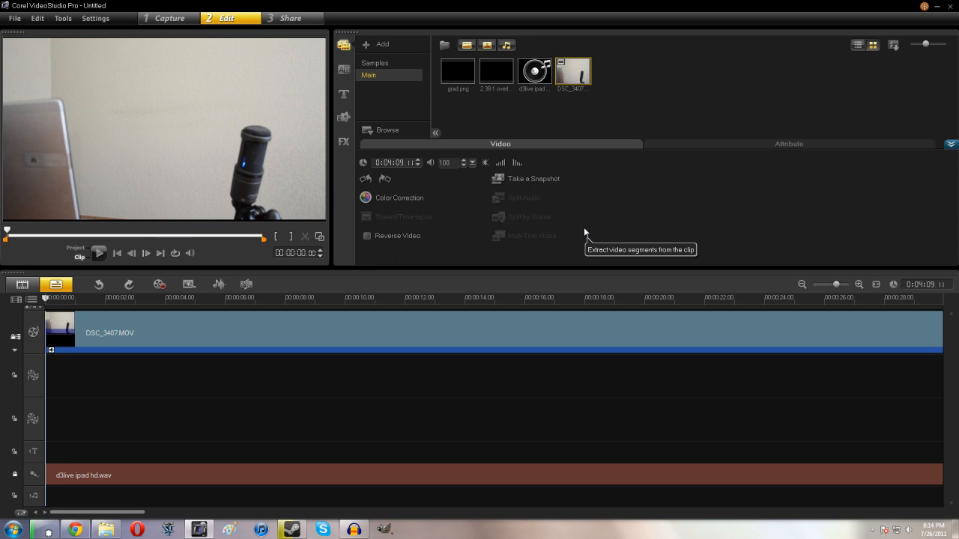
{"action": "mouse_move", "coordinate": [577, 90]}
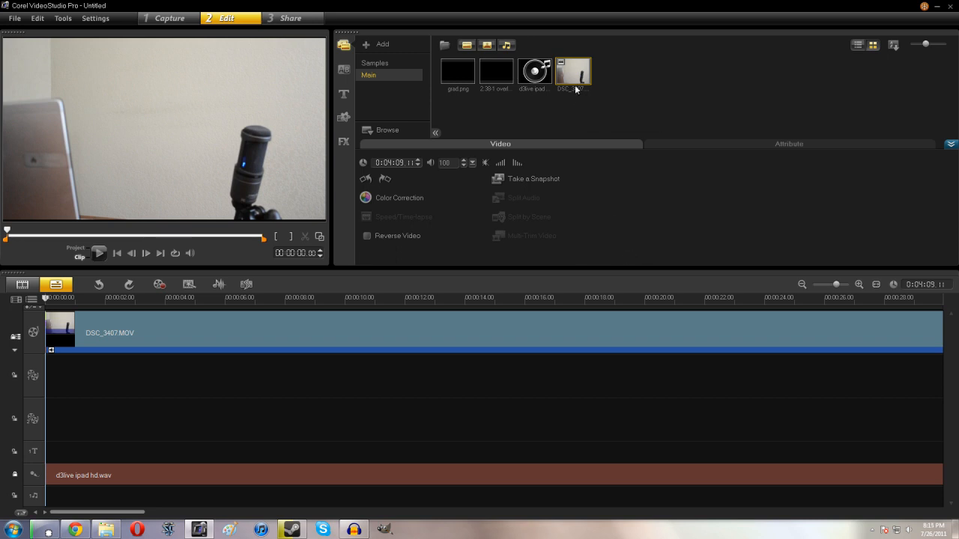
{"action": "mouse_move", "coordinate": [576, 75]}
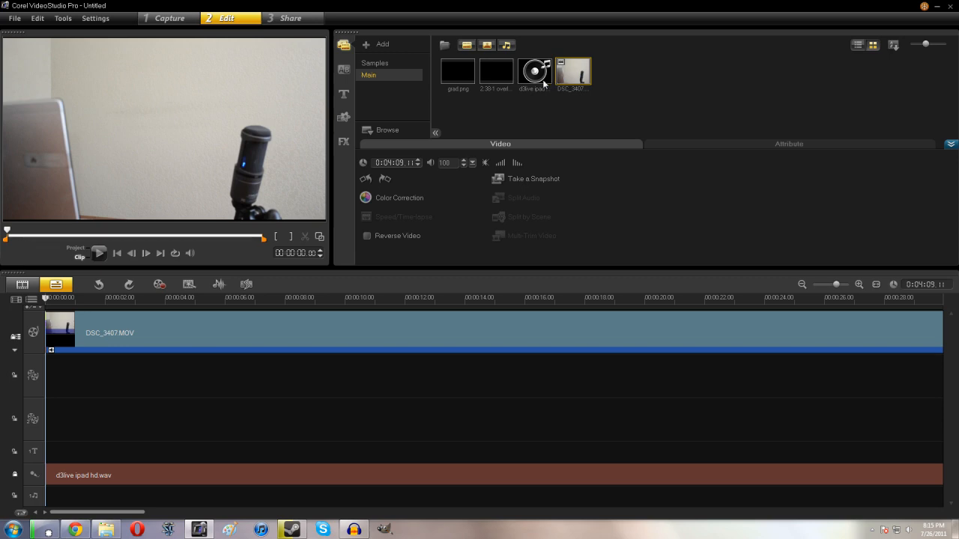
Step: Show the Surround Sound Mixer so both clips display their audio waveforms
{"action": "left_click", "coordinate": [534, 72]}
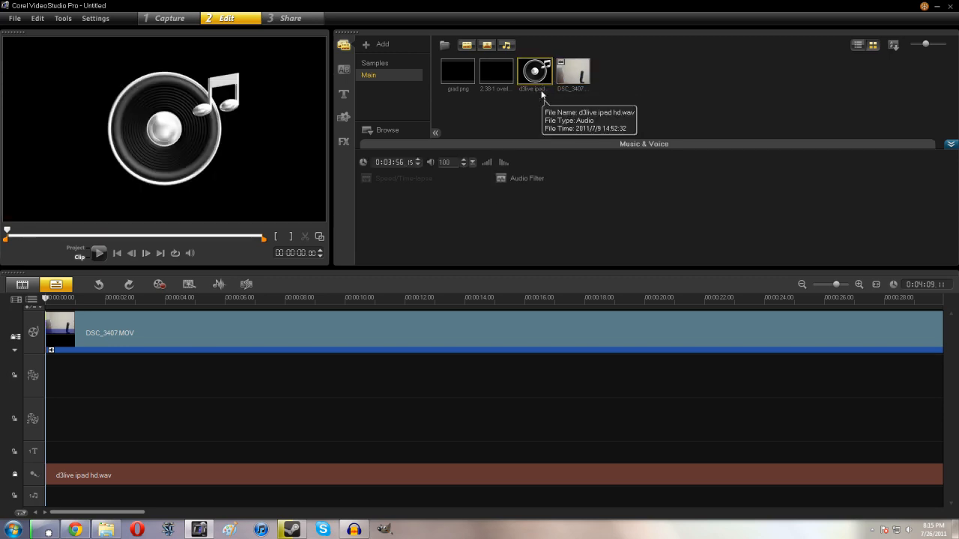
{"action": "mouse_move", "coordinate": [543, 95]}
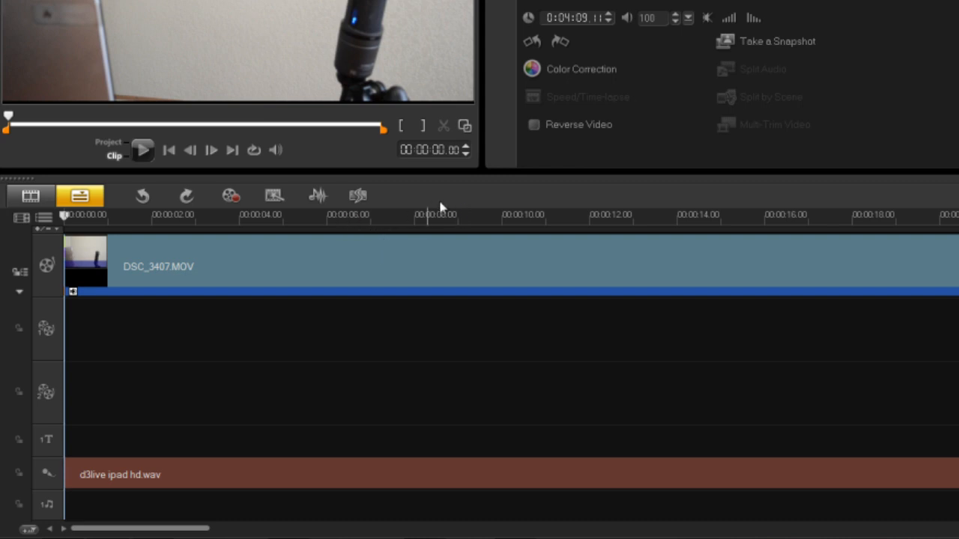
{"action": "mouse_move", "coordinate": [449, 222]}
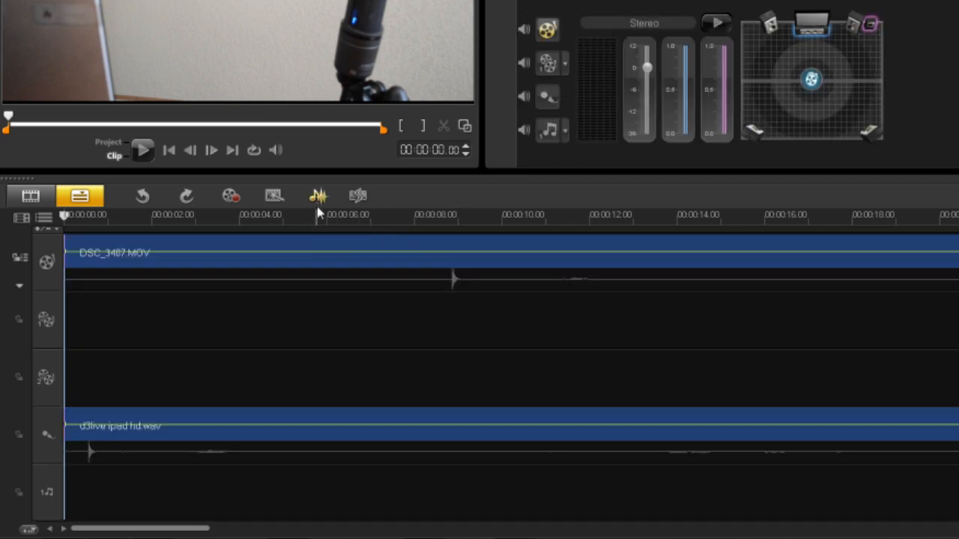
{"action": "mouse_move", "coordinate": [317, 196]}
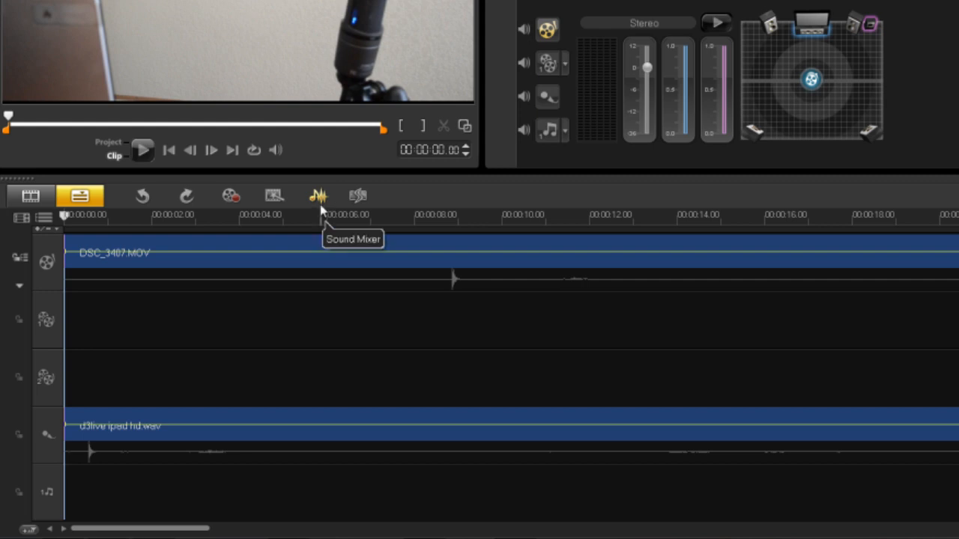
{"action": "mouse_move", "coordinate": [693, 257]}
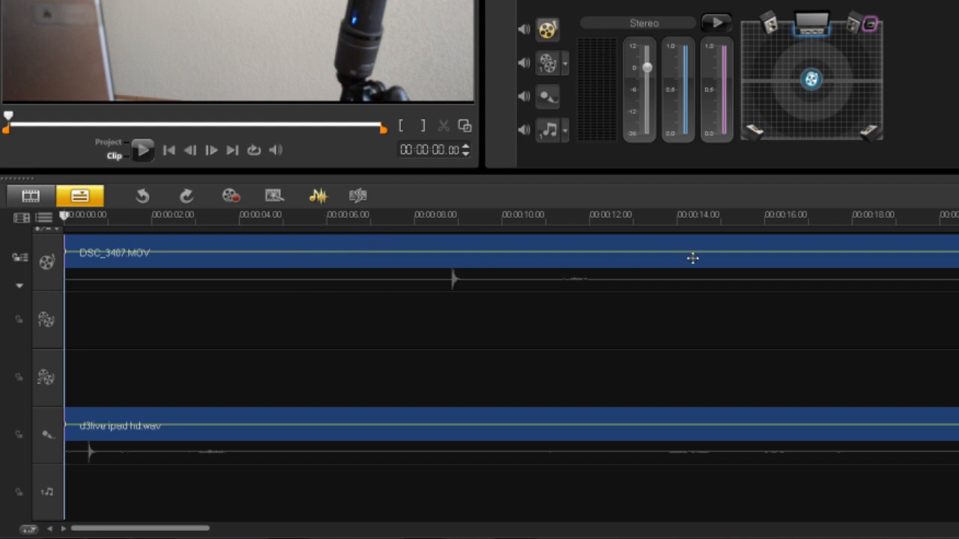
{"action": "mouse_move", "coordinate": [468, 280]}
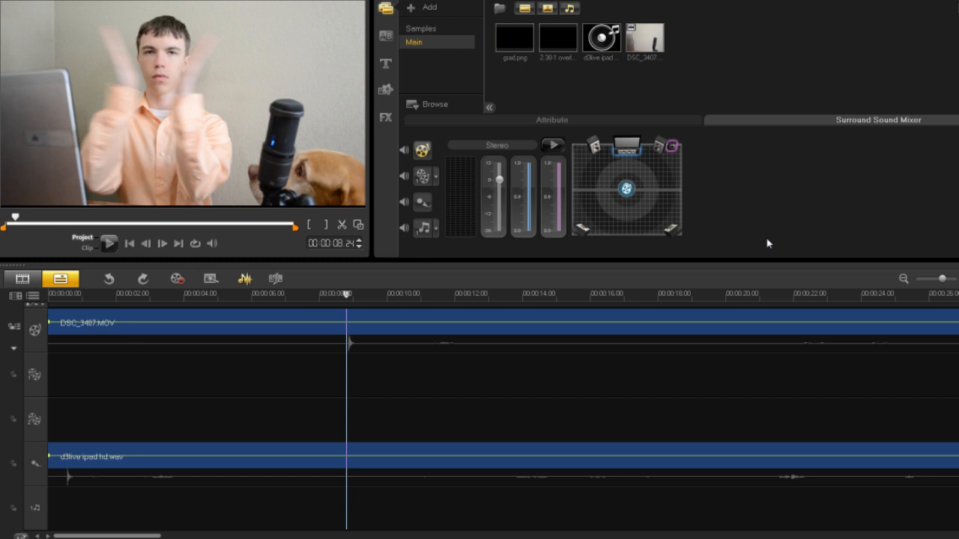
{"action": "mouse_move", "coordinate": [756, 243]}
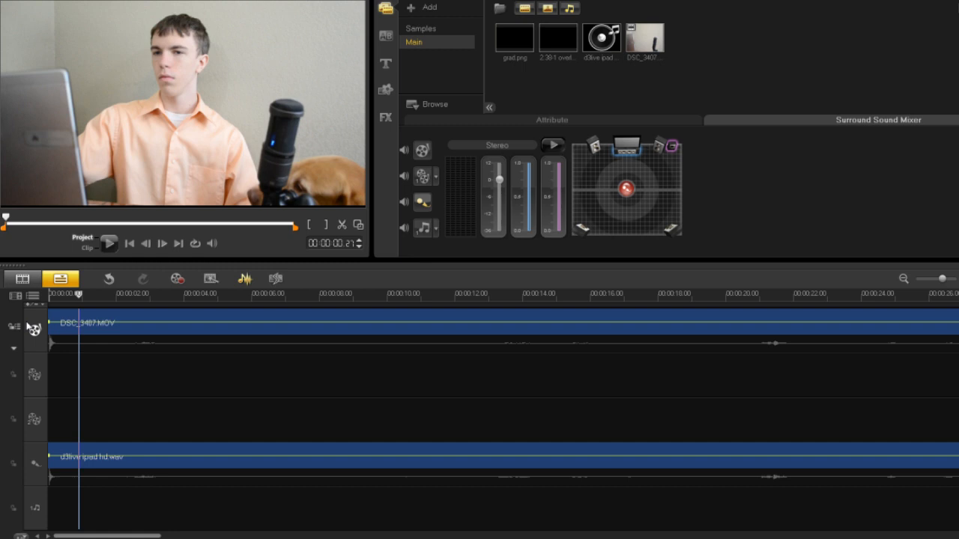
{"action": "mouse_move", "coordinate": [13, 328]}
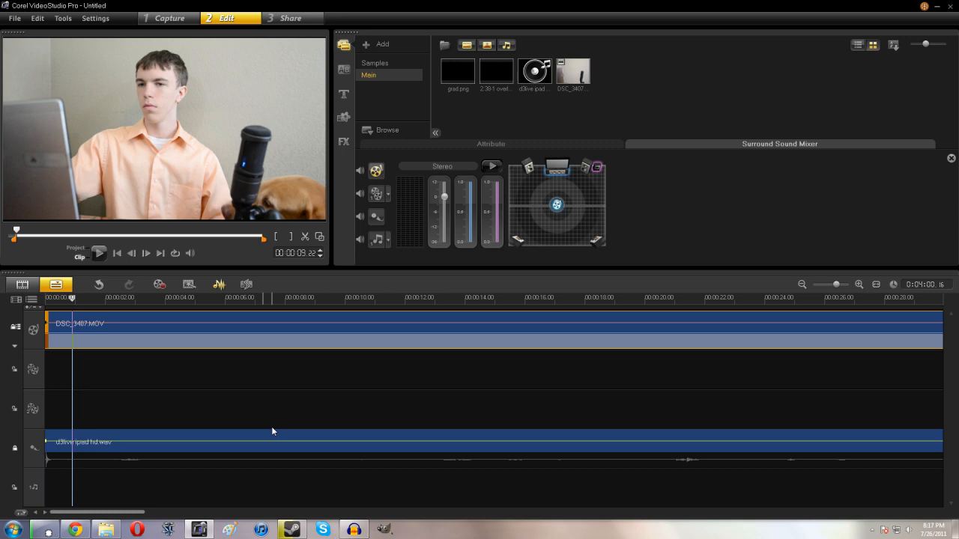
{"action": "mouse_move", "coordinate": [93, 381]}
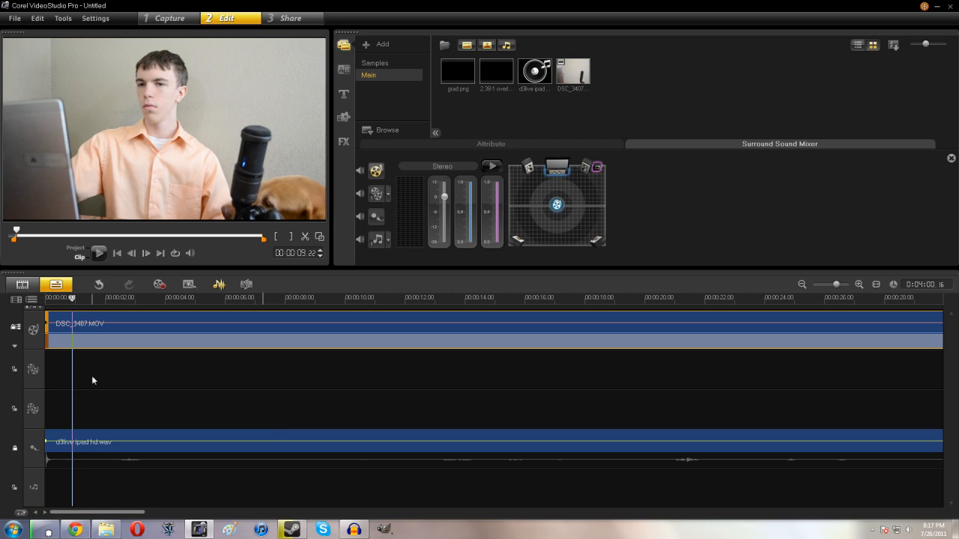
{"action": "mouse_move", "coordinate": [117, 407]}
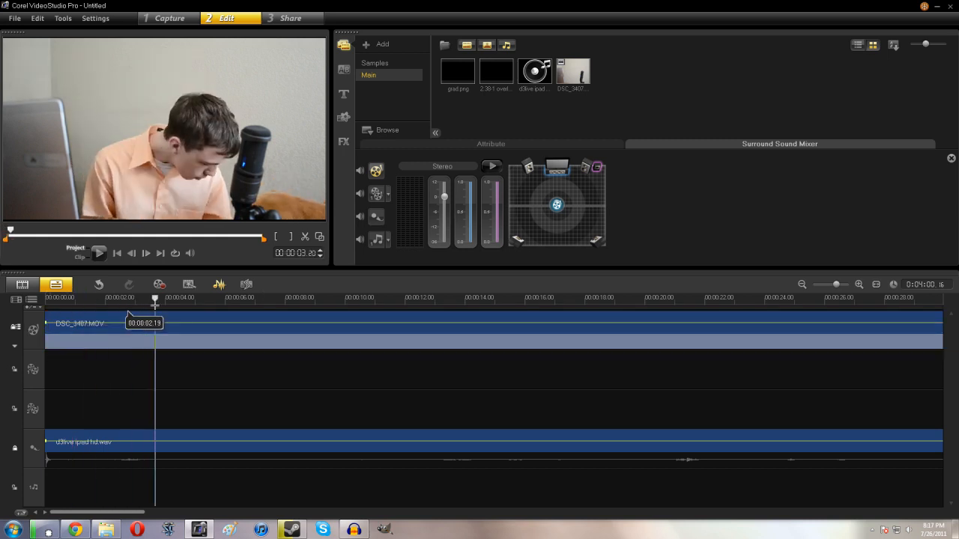
{"action": "left_click_drag", "start_coordinate": [156, 307], "coordinate": [113, 307]}
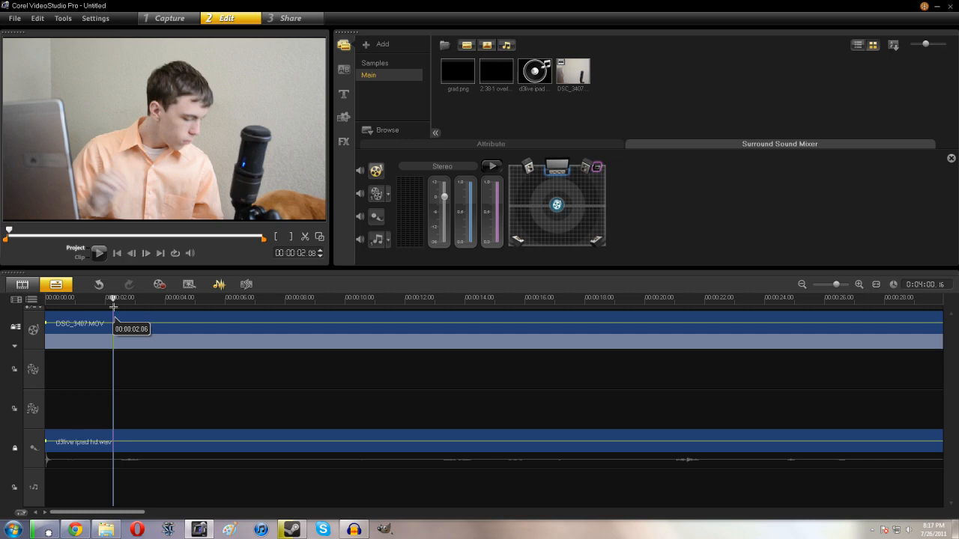